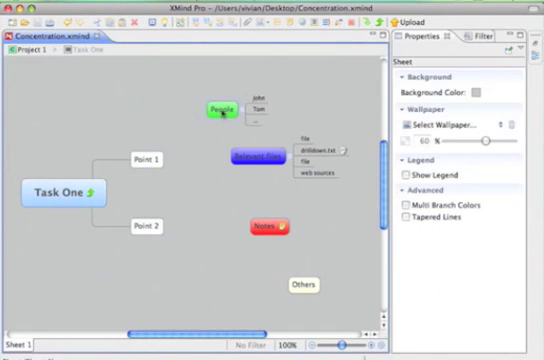
# Step: Attach a Web hyperlink with the address 'www' to the web sources subtopic
pyautogui.click(256, 160)
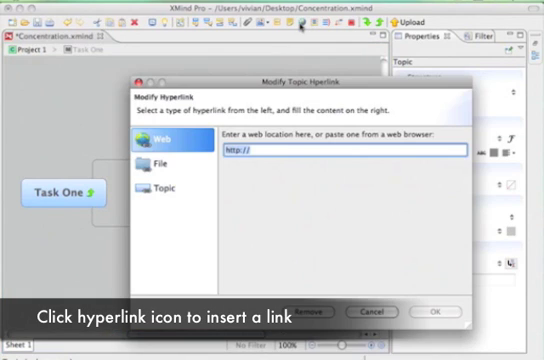
pyautogui.write('www')
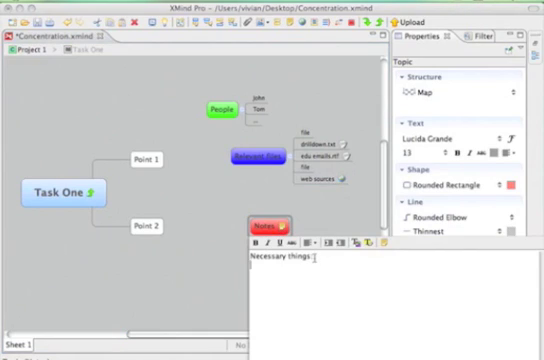
# Step: Add numbered items '1.' and '2.' under the 'Necessary things' note on the red topic
pyautogui.write('1.')
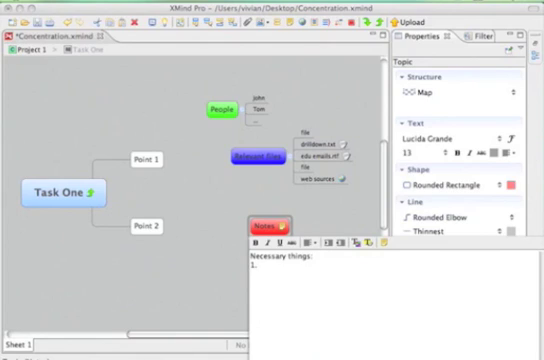
pyautogui.write('2....')
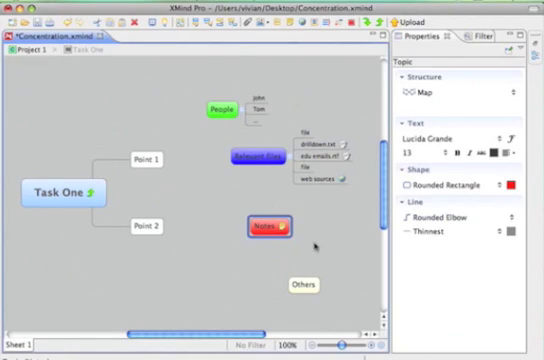
pyautogui.moveTo(328, 284)
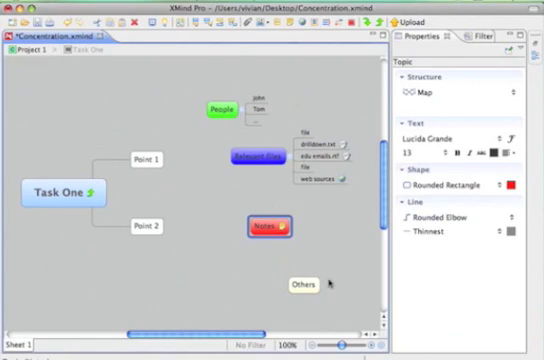
pyautogui.click(304, 286)
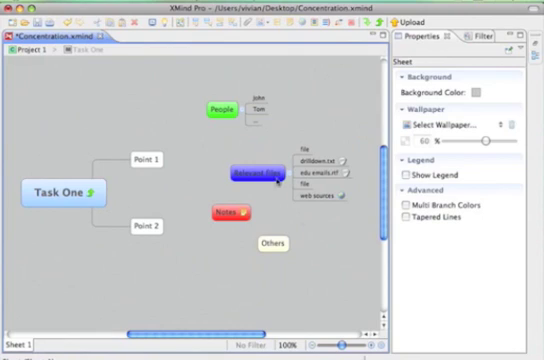
pyautogui.moveTo(204, 84)
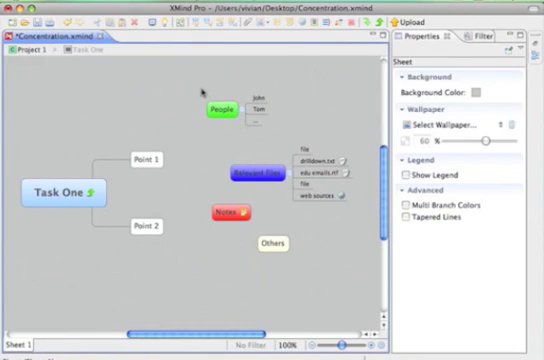
# Step: Rectangle-select the People, blue, red and Others floating topics together
pyautogui.moveTo(204, 90); pyautogui.dragTo(290, 250)
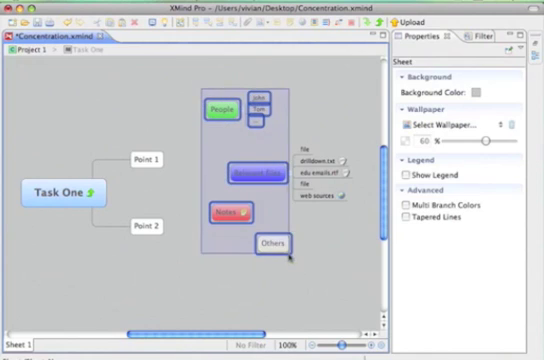